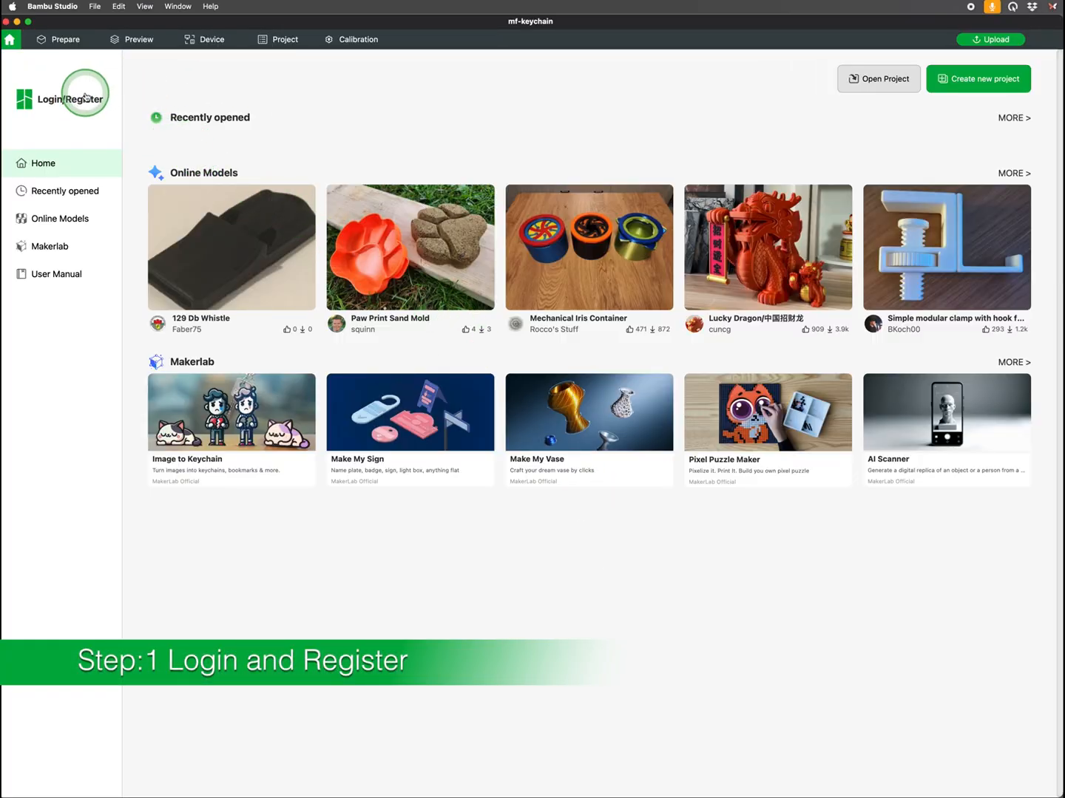
Bring up the Bambu Lab sign-in window and choose a third-party account provider.
click(59, 98)
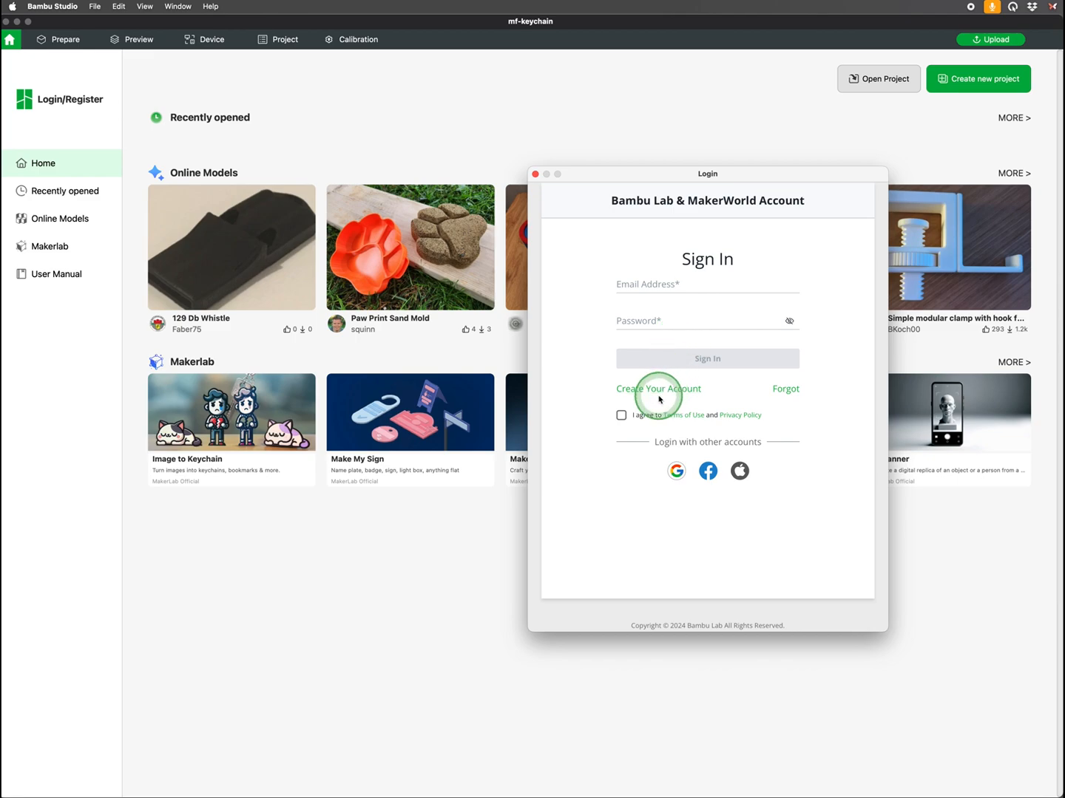
mouse_move(649, 450)
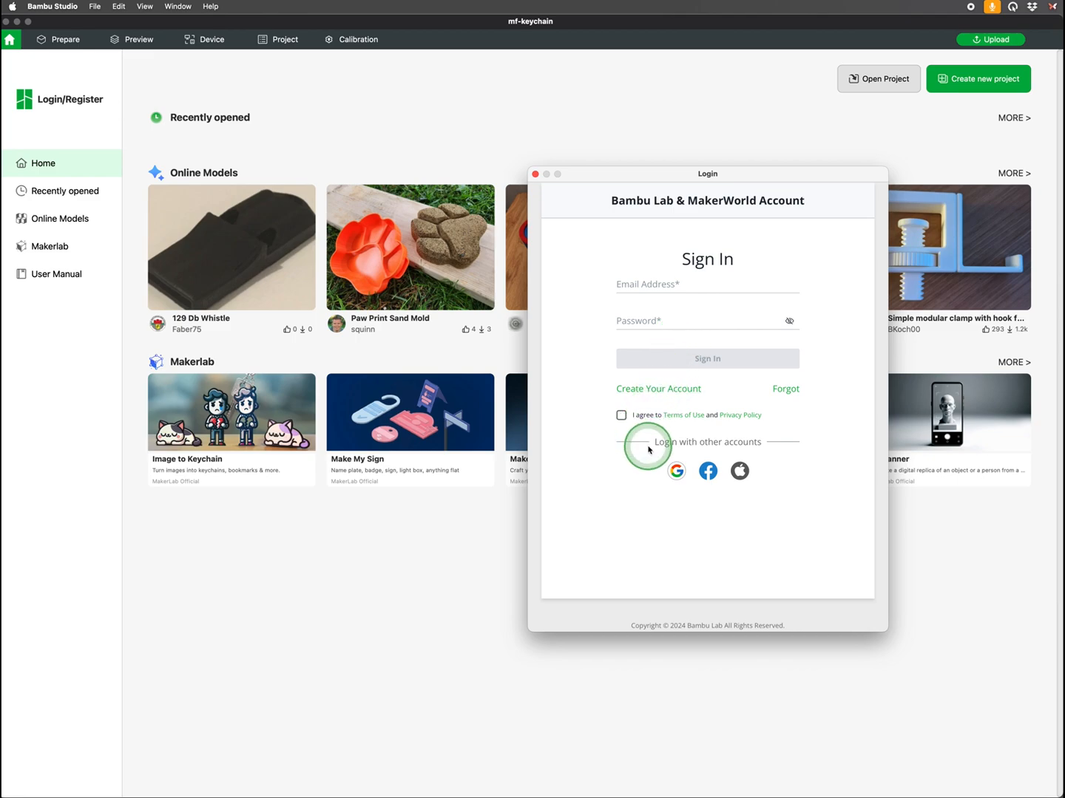
click(686, 289)
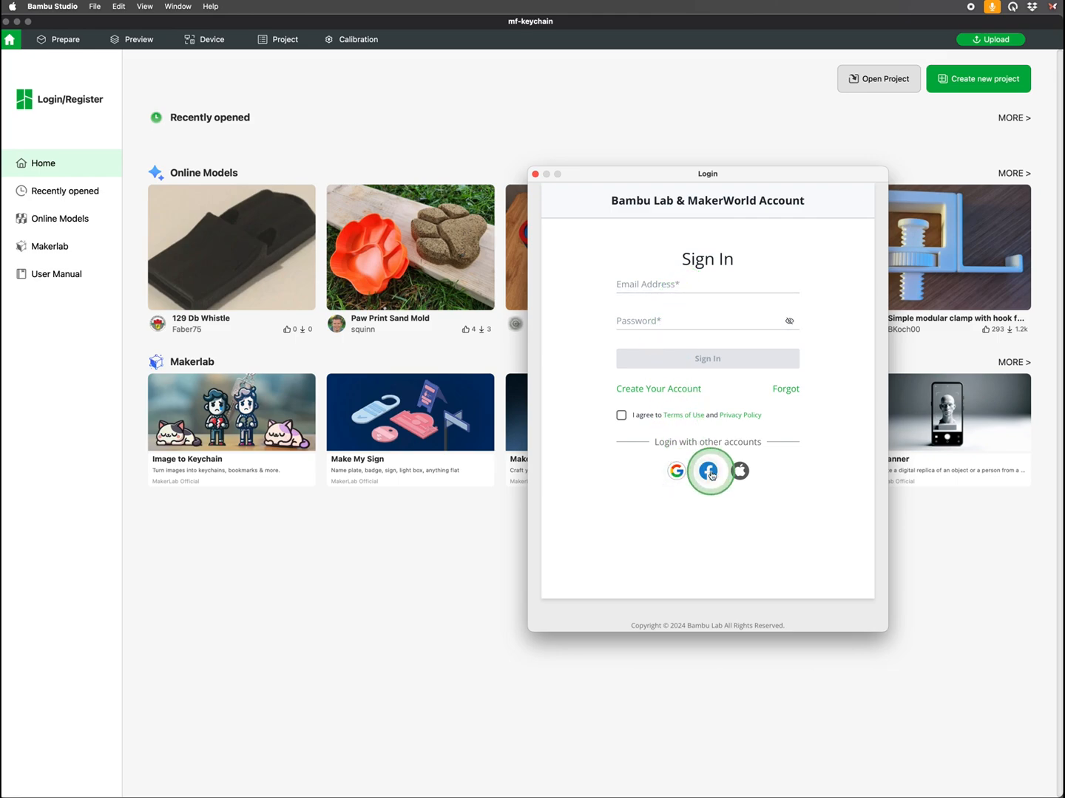
mouse_move(739, 471)
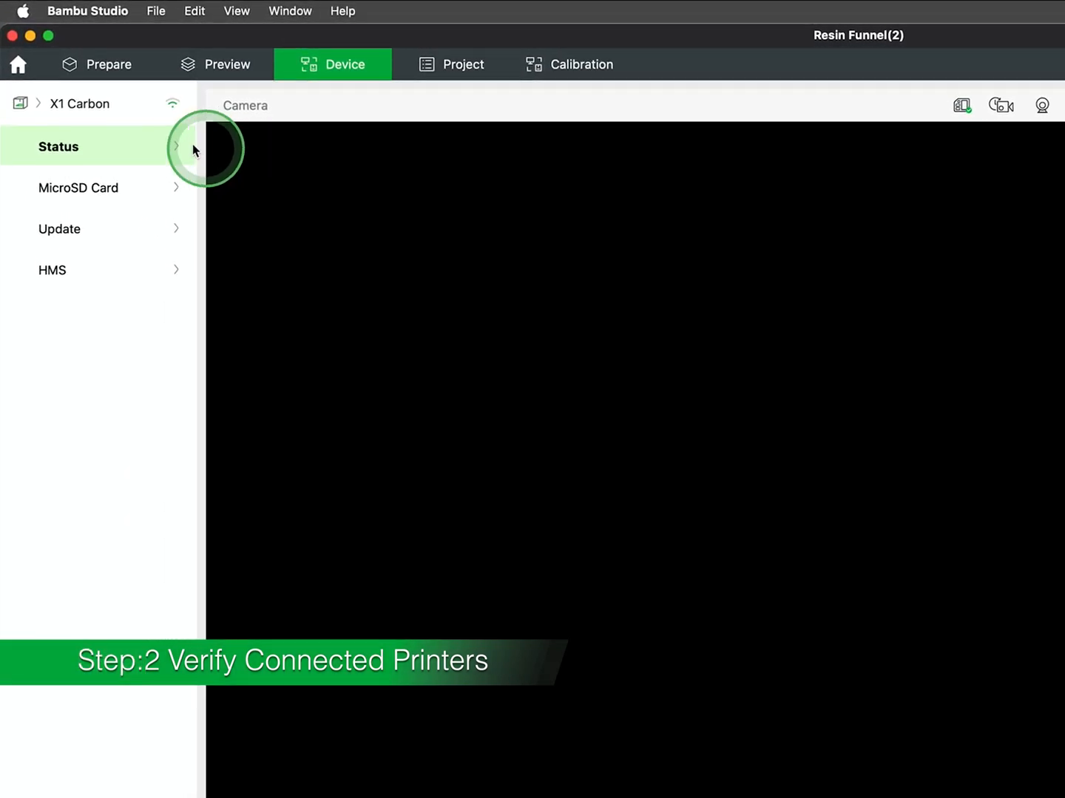
click(80, 103)
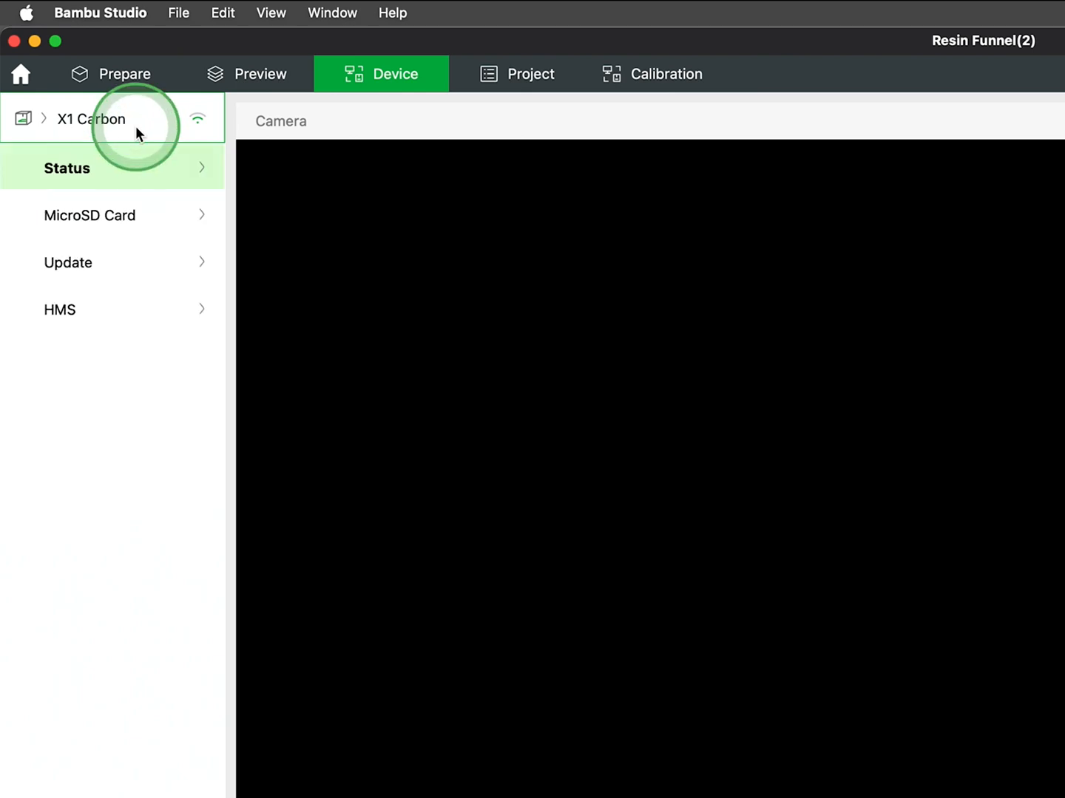
click(42, 119)
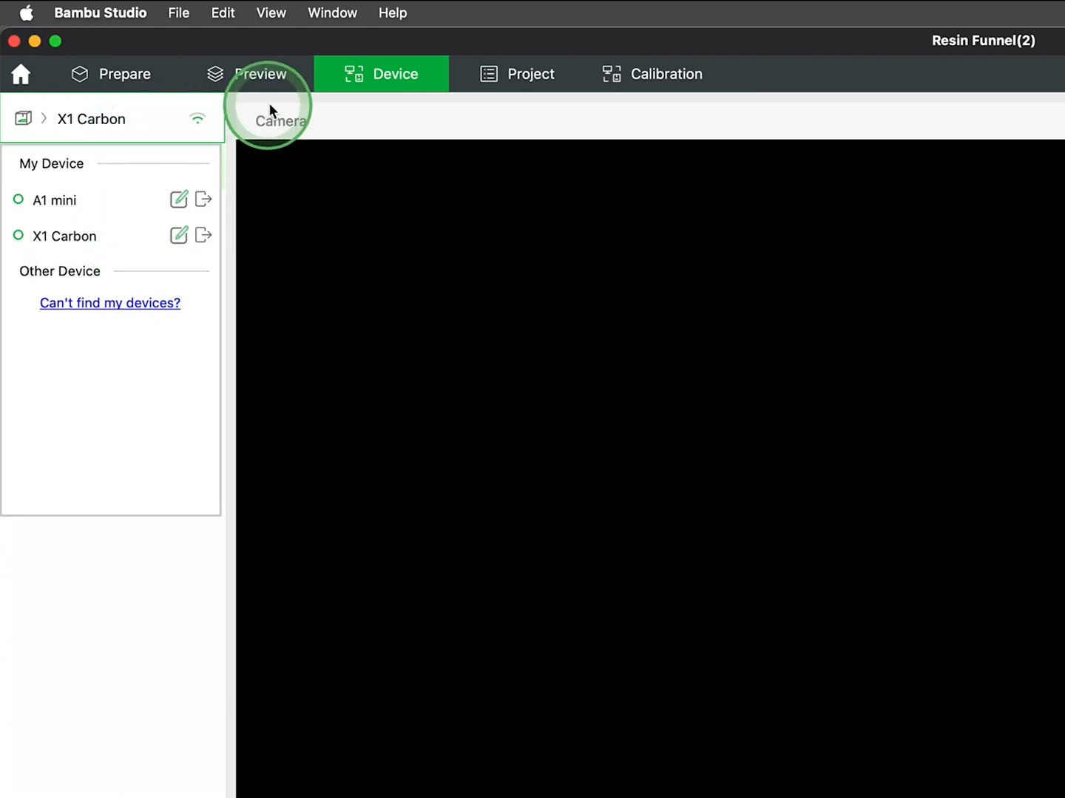
click(125, 74)
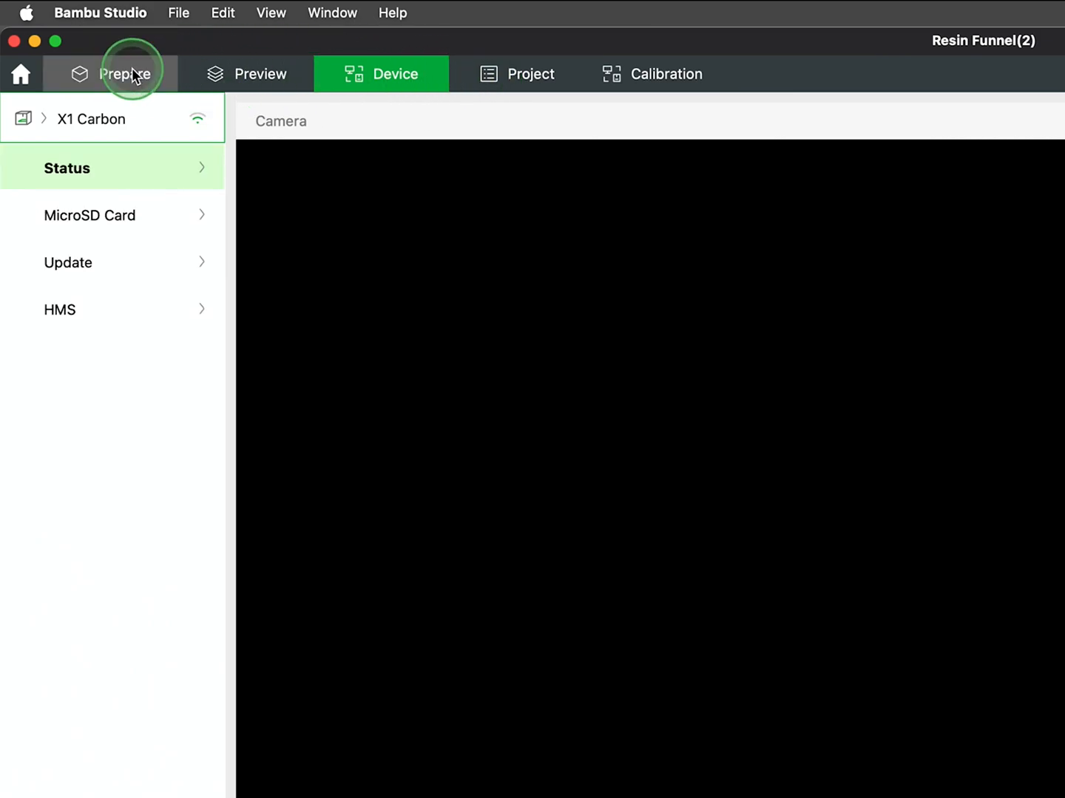
Choose Textured PEI Plate as the plate type for the X1 Carbon 0.4 nozzle printer.
click(124, 74)
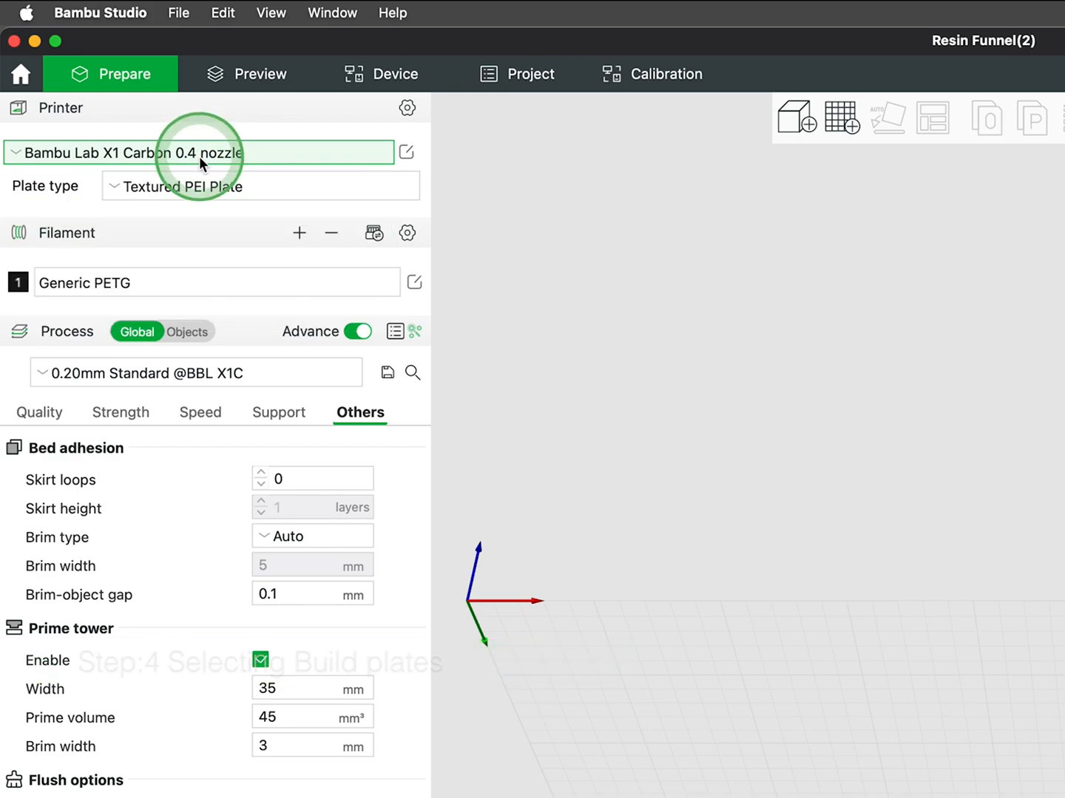
click(260, 186)
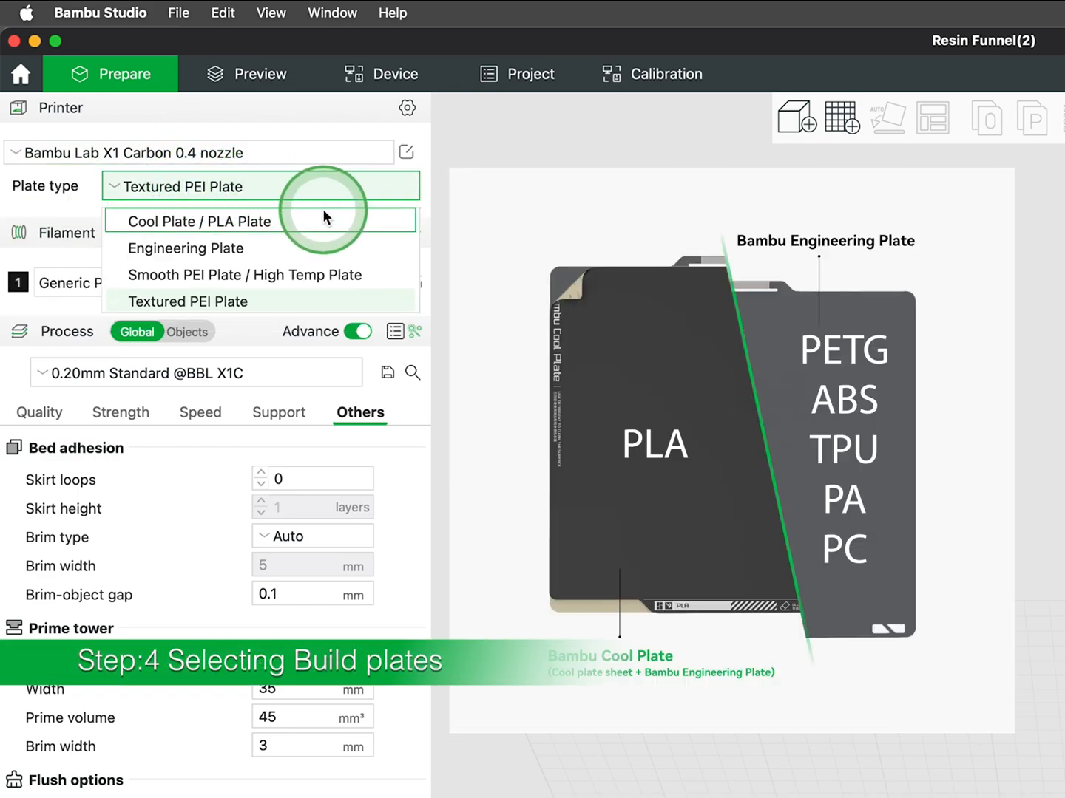
mouse_move(294, 248)
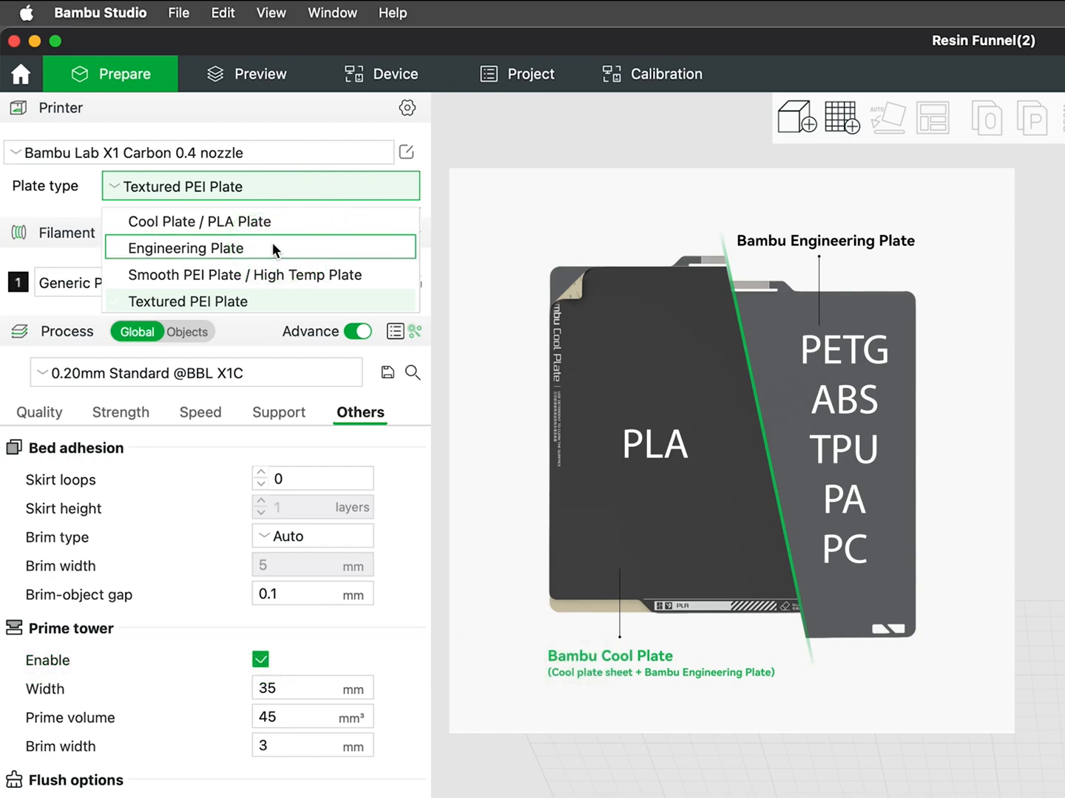
mouse_move(263, 275)
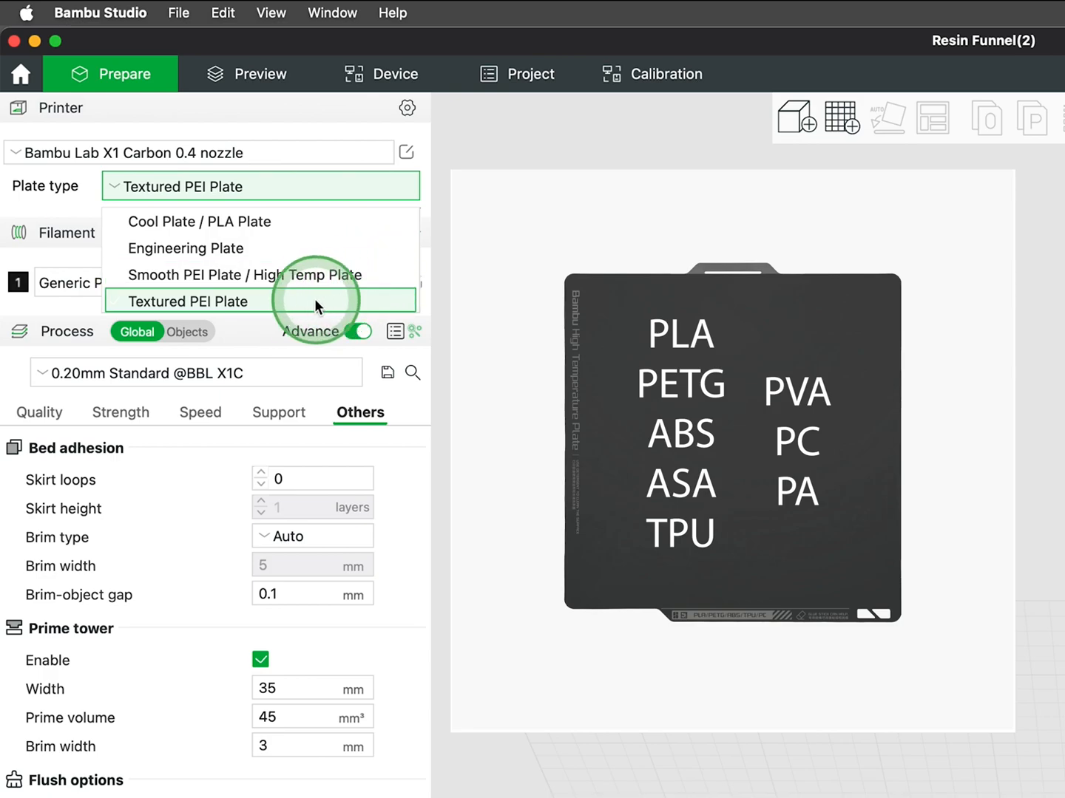
click(187, 301)
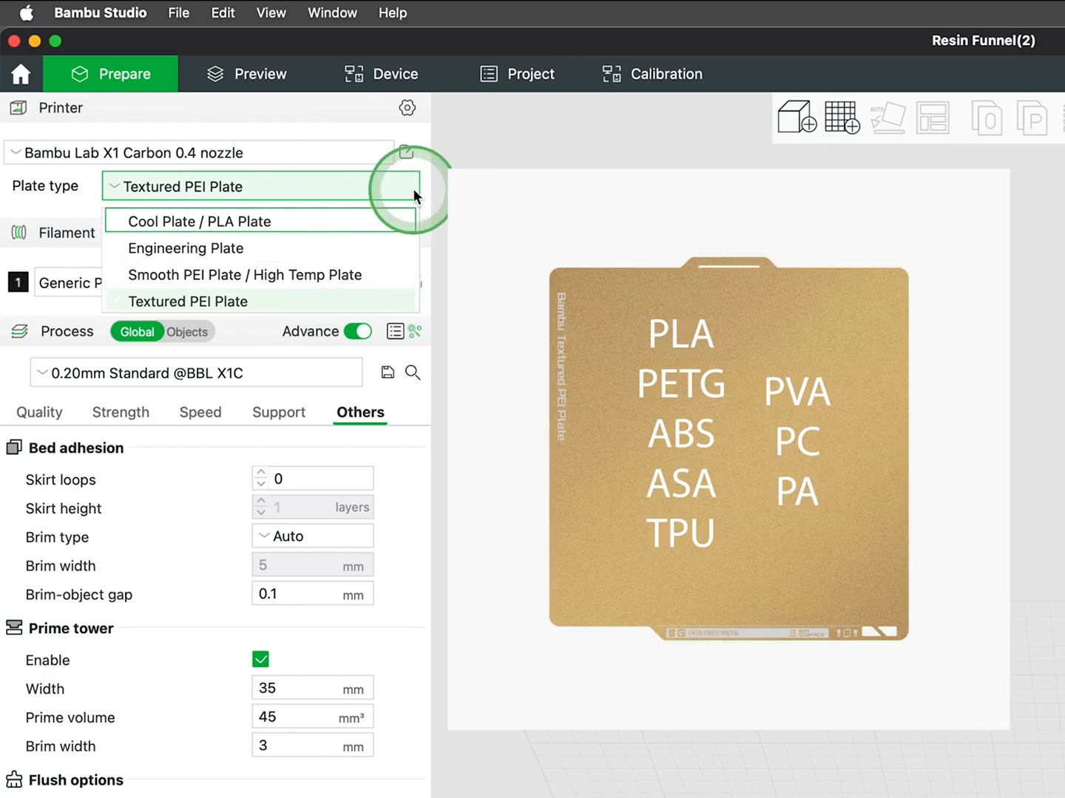
click(187, 301)
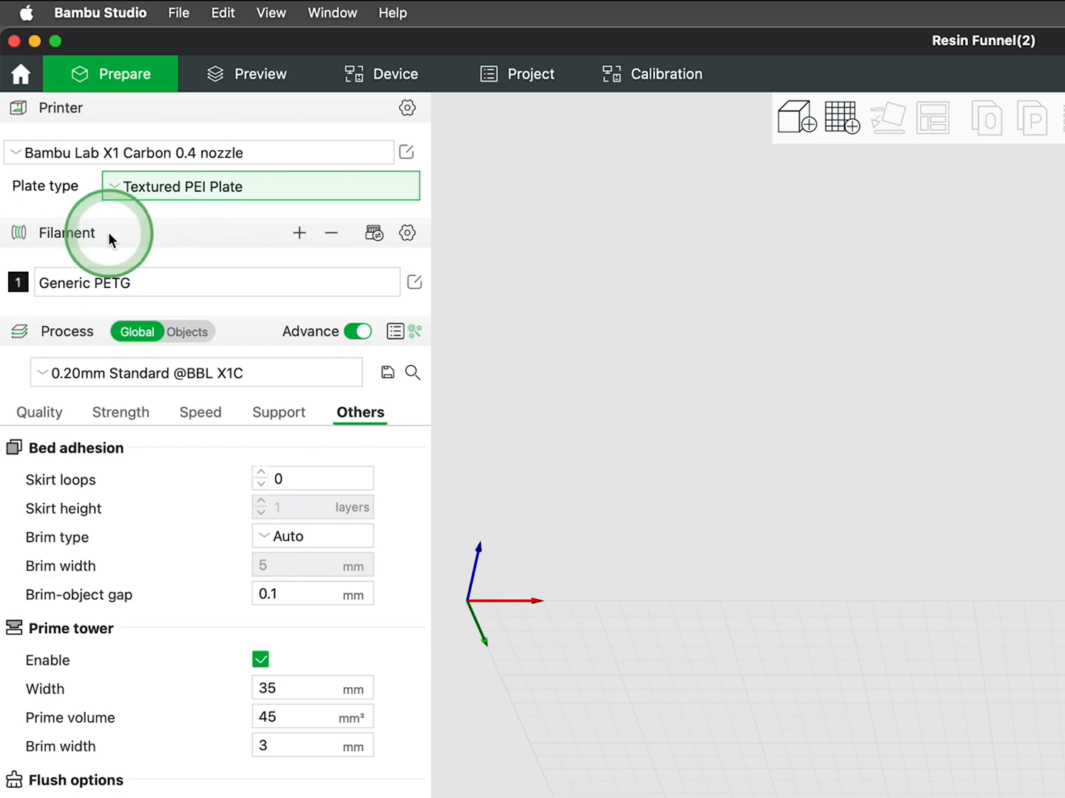
click(67, 234)
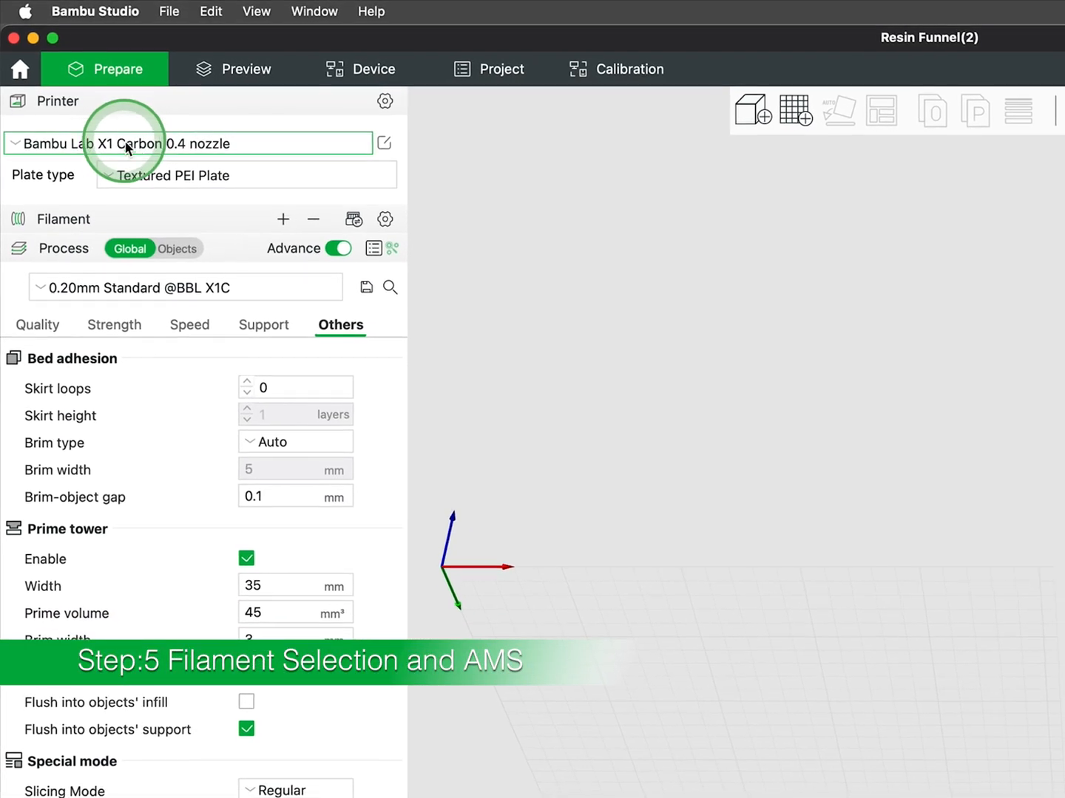
Sync the four filaments from the AMS: Generic PETG, Generic PLA, Overture PLA, Bambu PLA Basic.
click(352, 219)
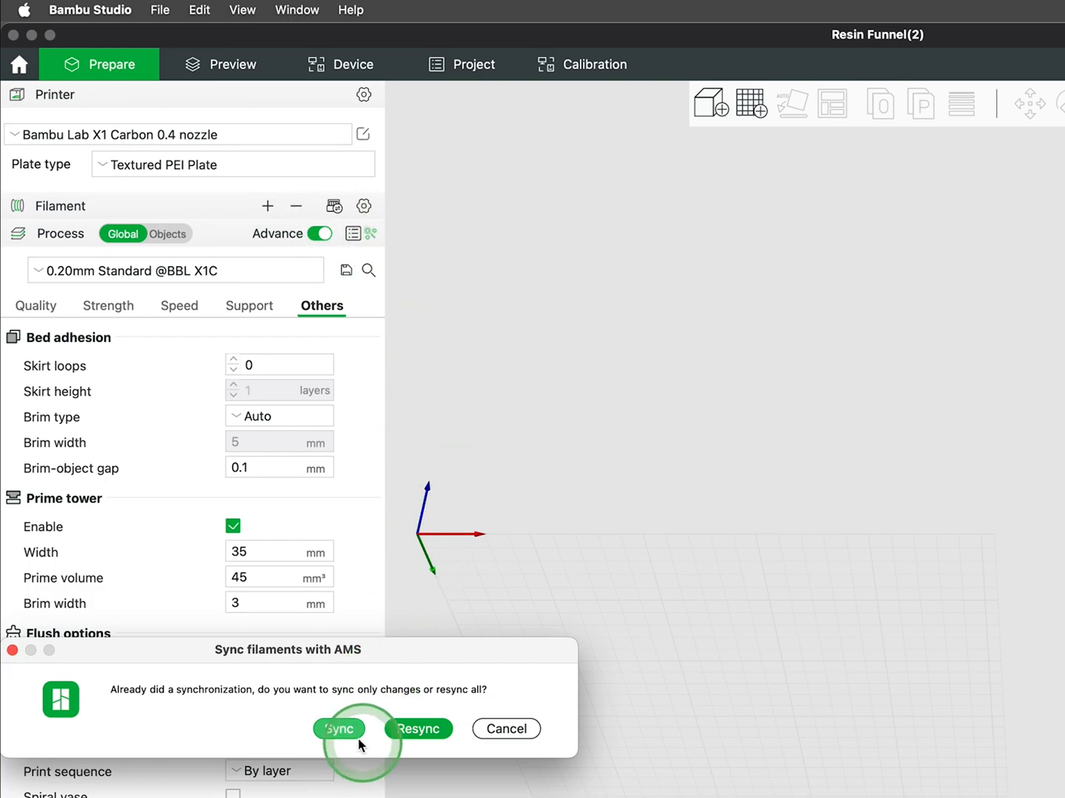
click(339, 729)
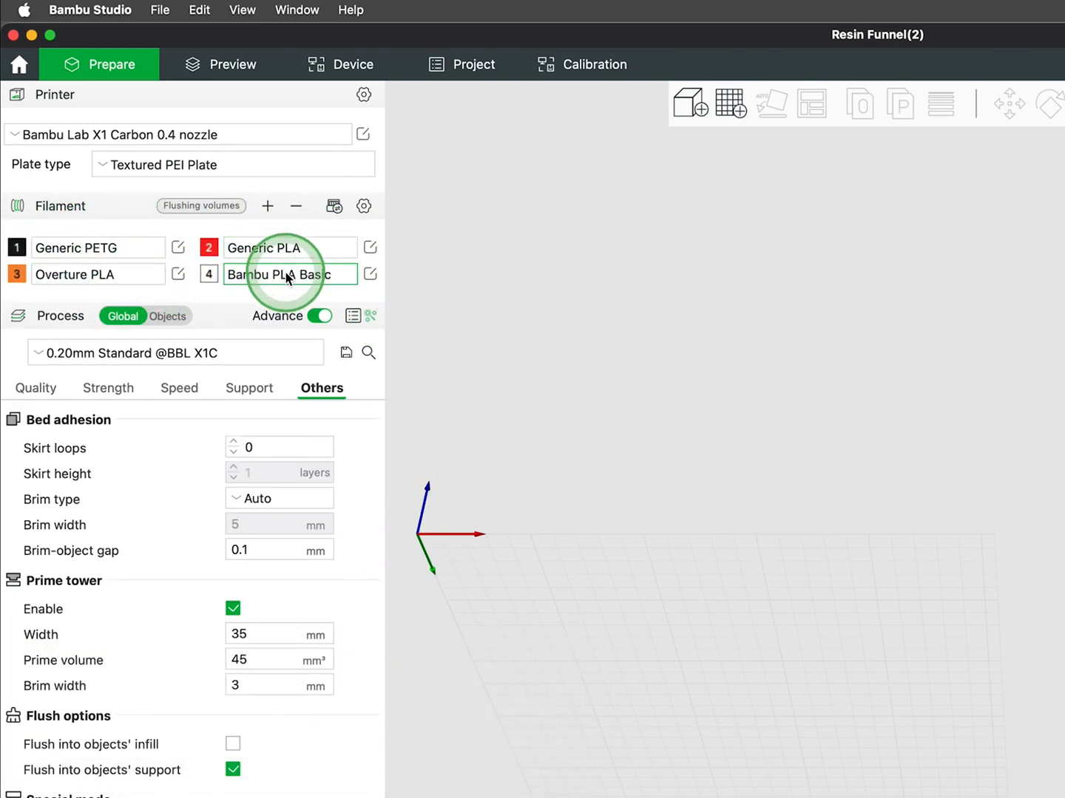
mouse_move(453, 269)
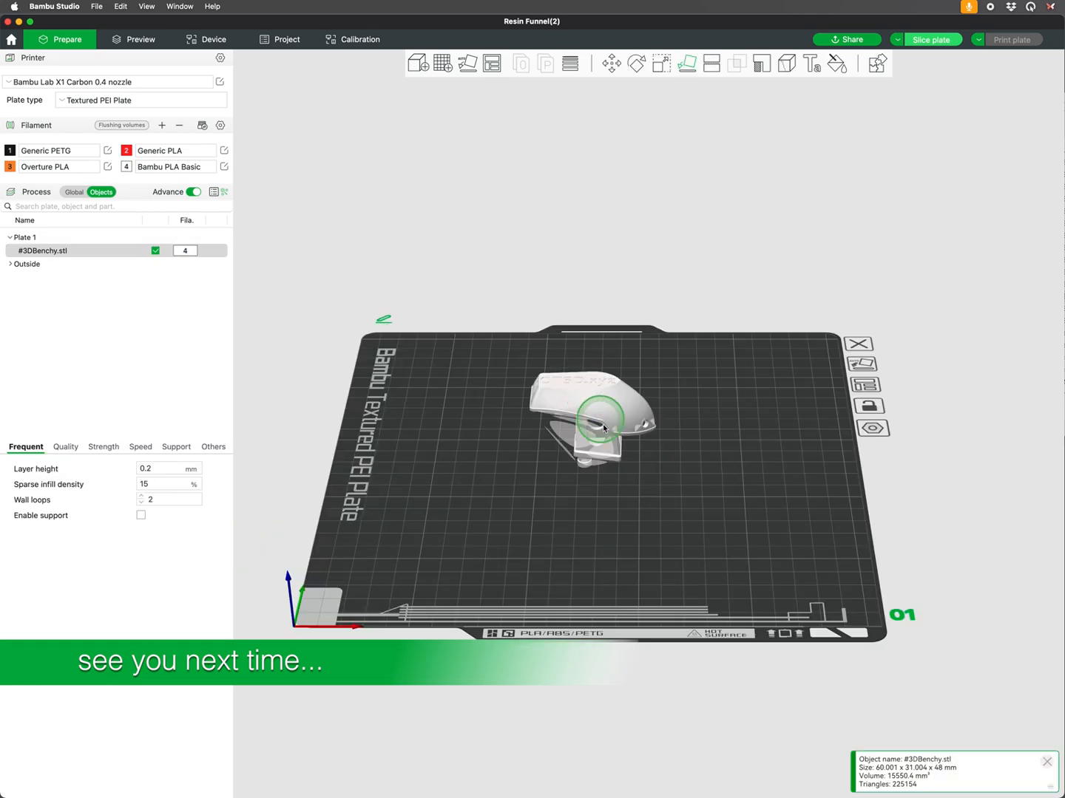
Select the 3DBenchy on the plate and start rotating it.
click(661, 62)
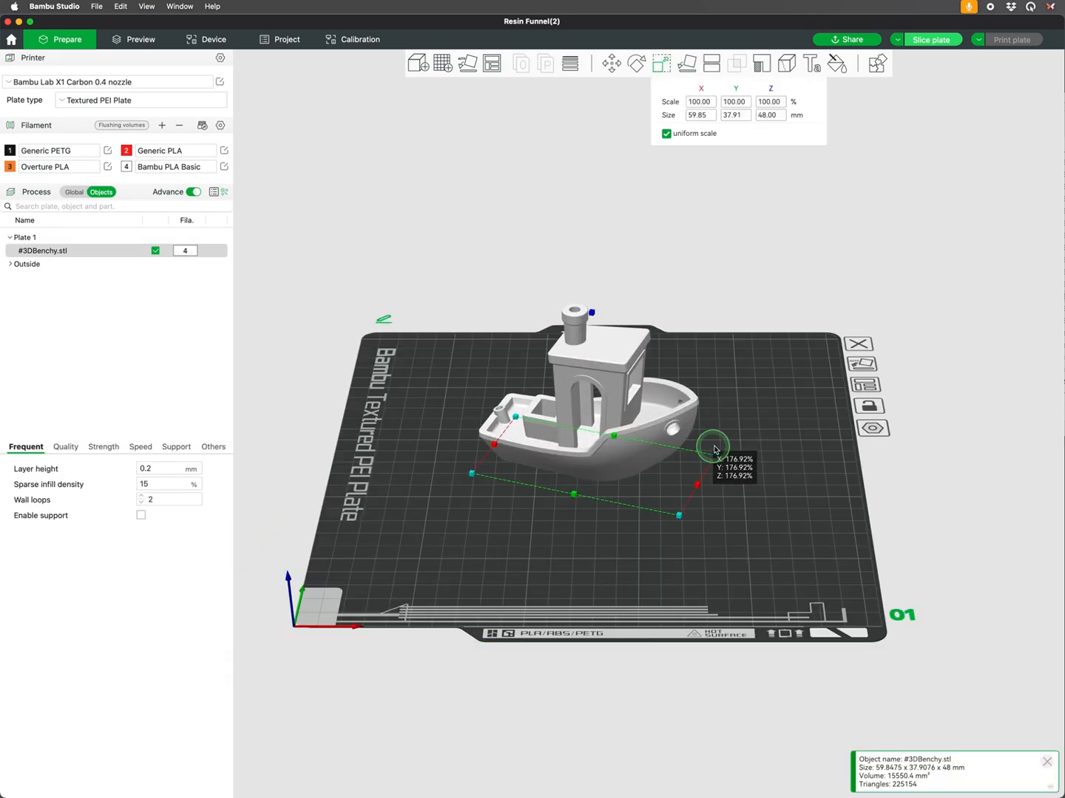
click(636, 62)
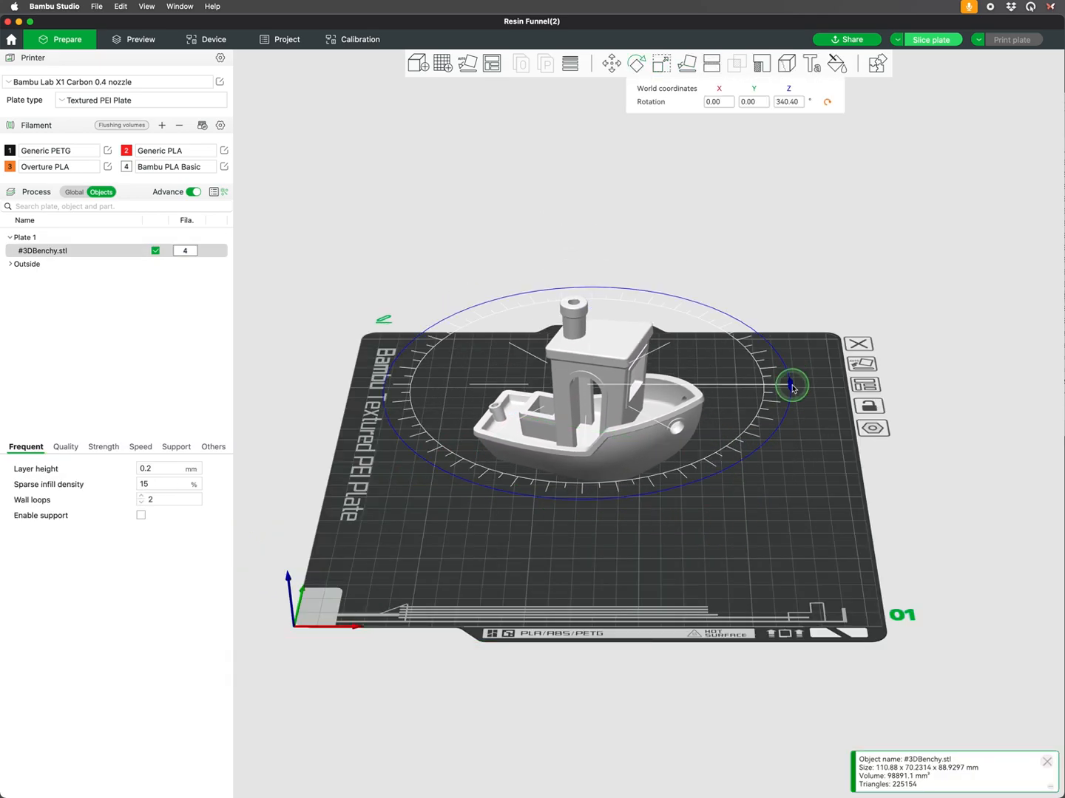